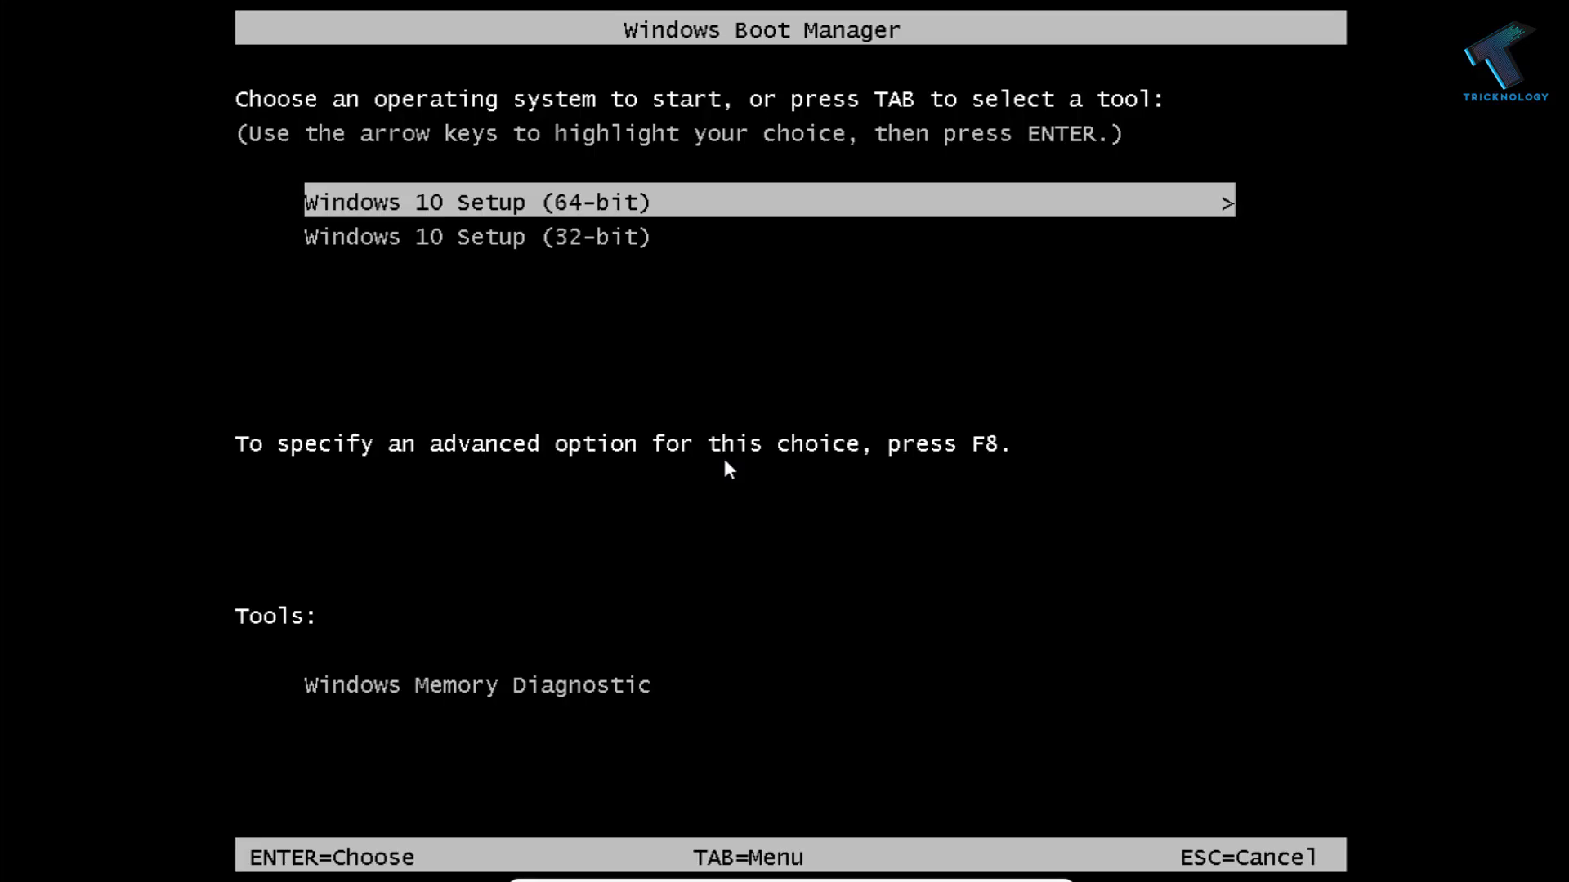
- Launch the 32-bit Windows 10 Setup entry from Windows Boot Manager
key(Down)
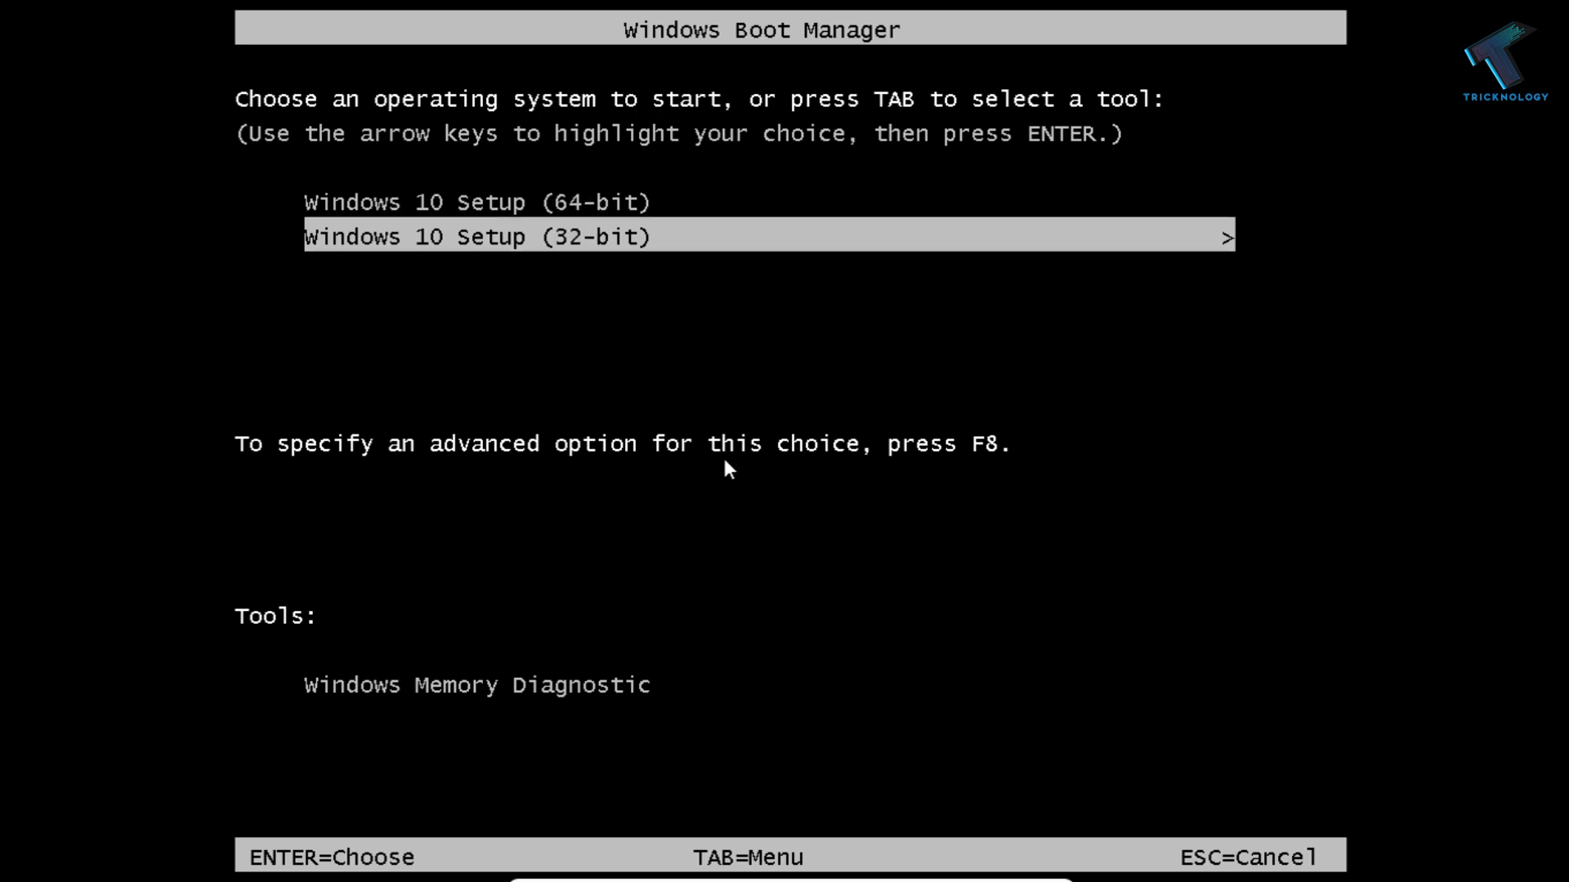
key(enter)
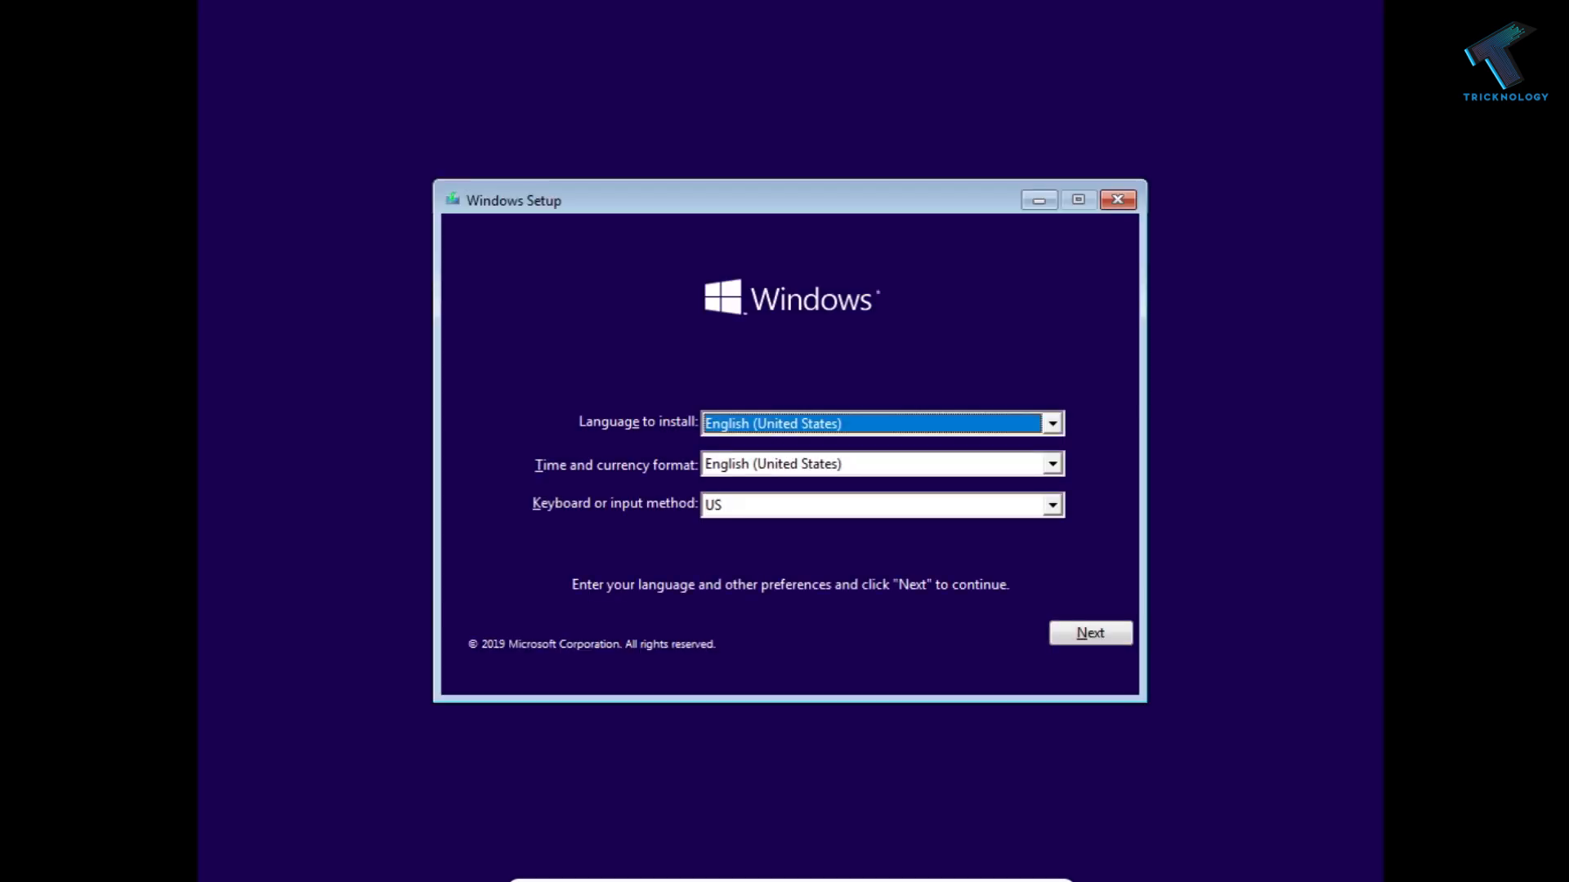
mouse_move(995, 575)
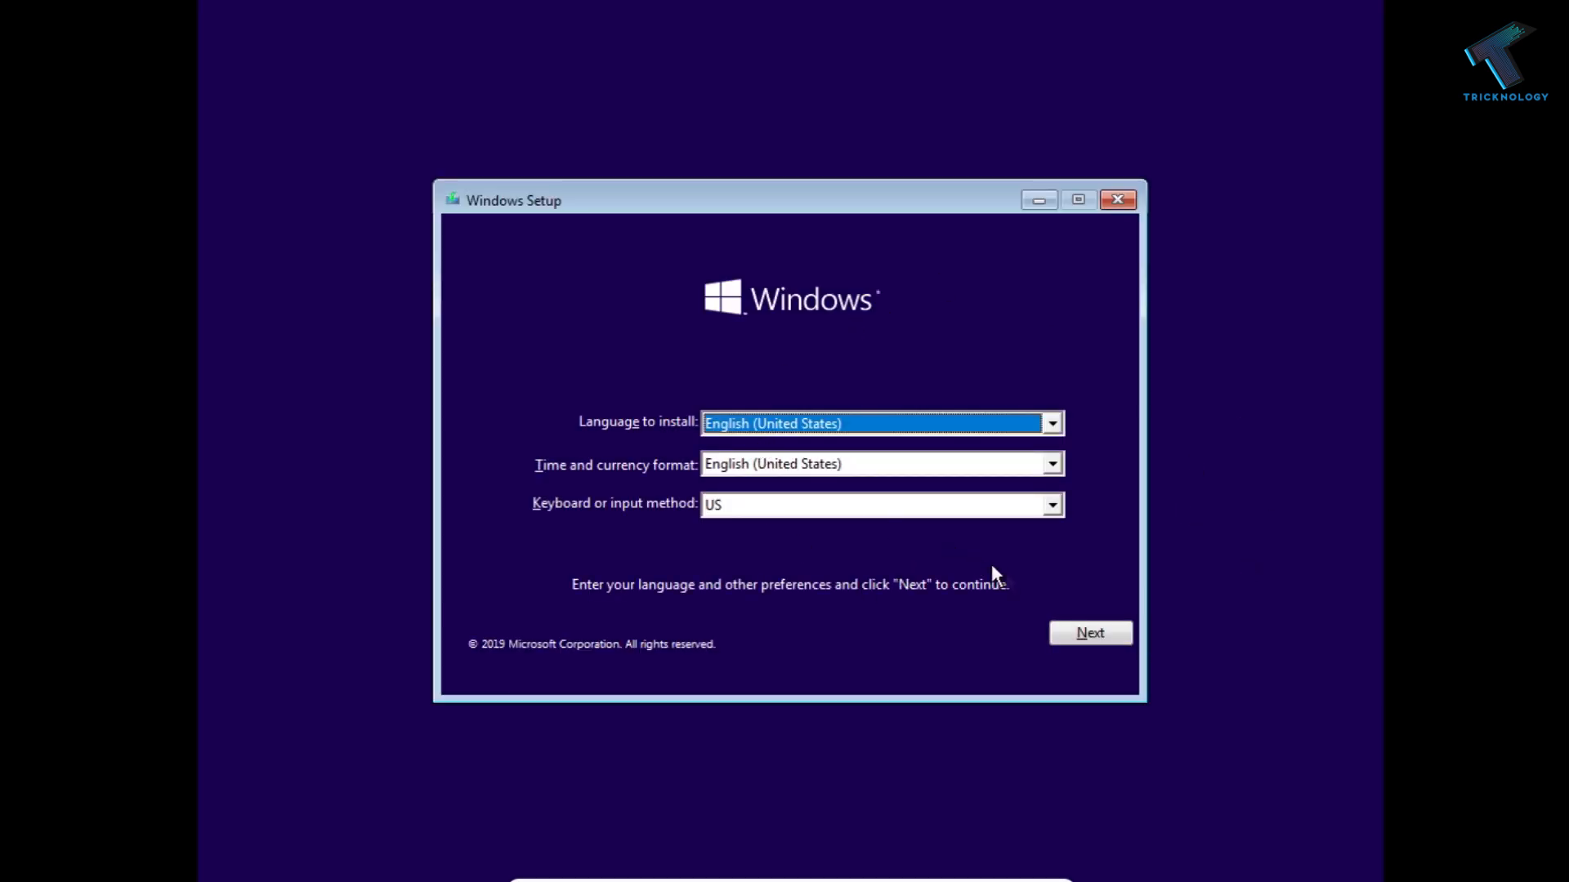
- Keep English (United States) preferences and choose 'Repair your computer' instead of installing
click(1088, 633)
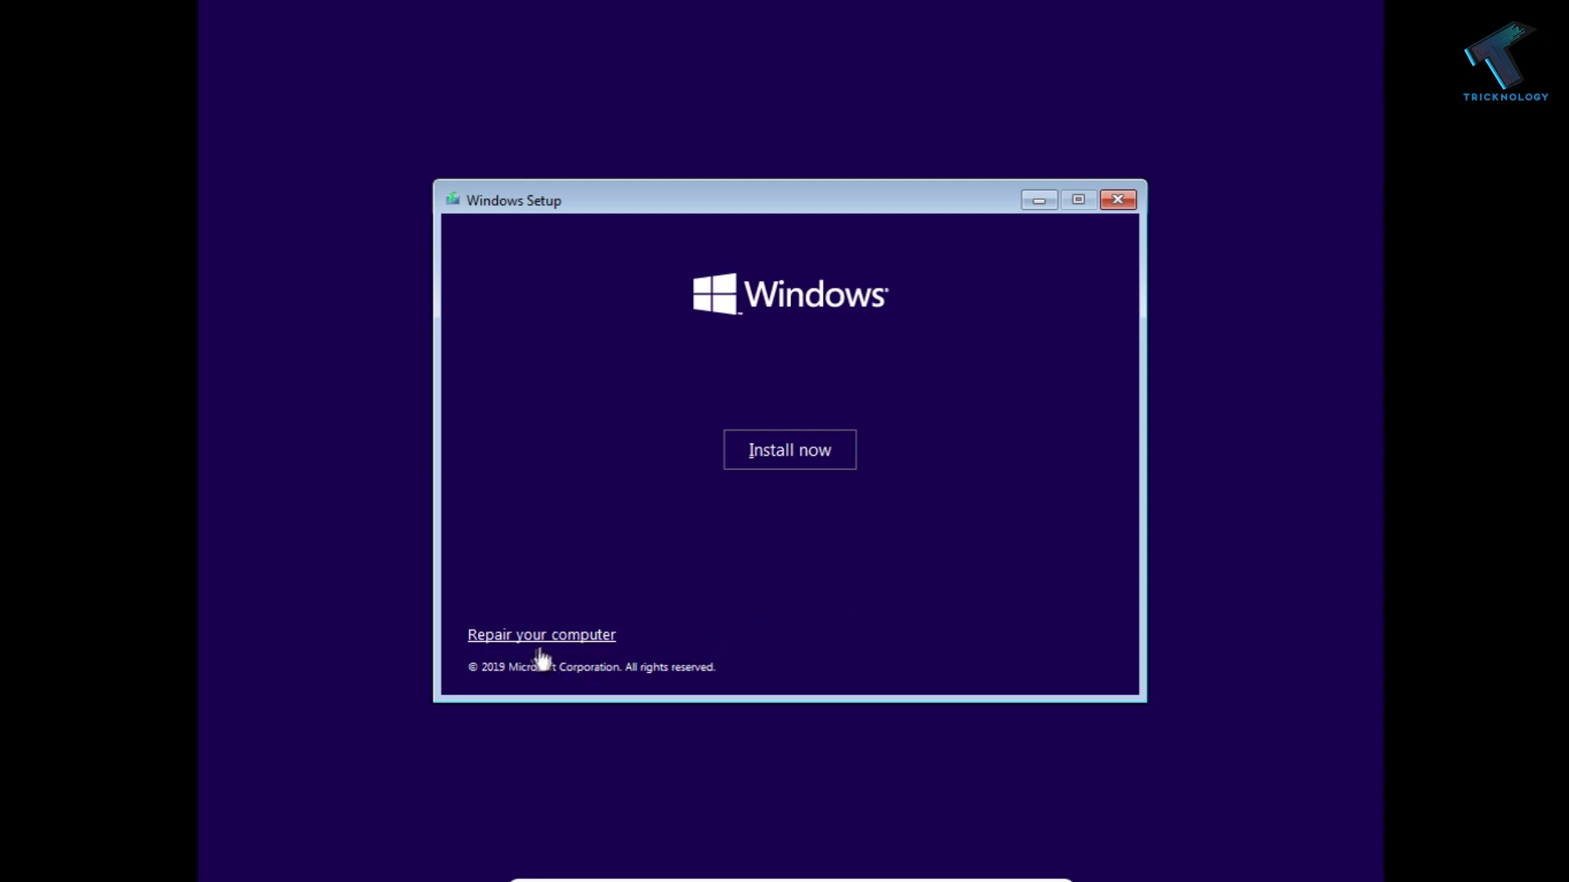
click(541, 634)
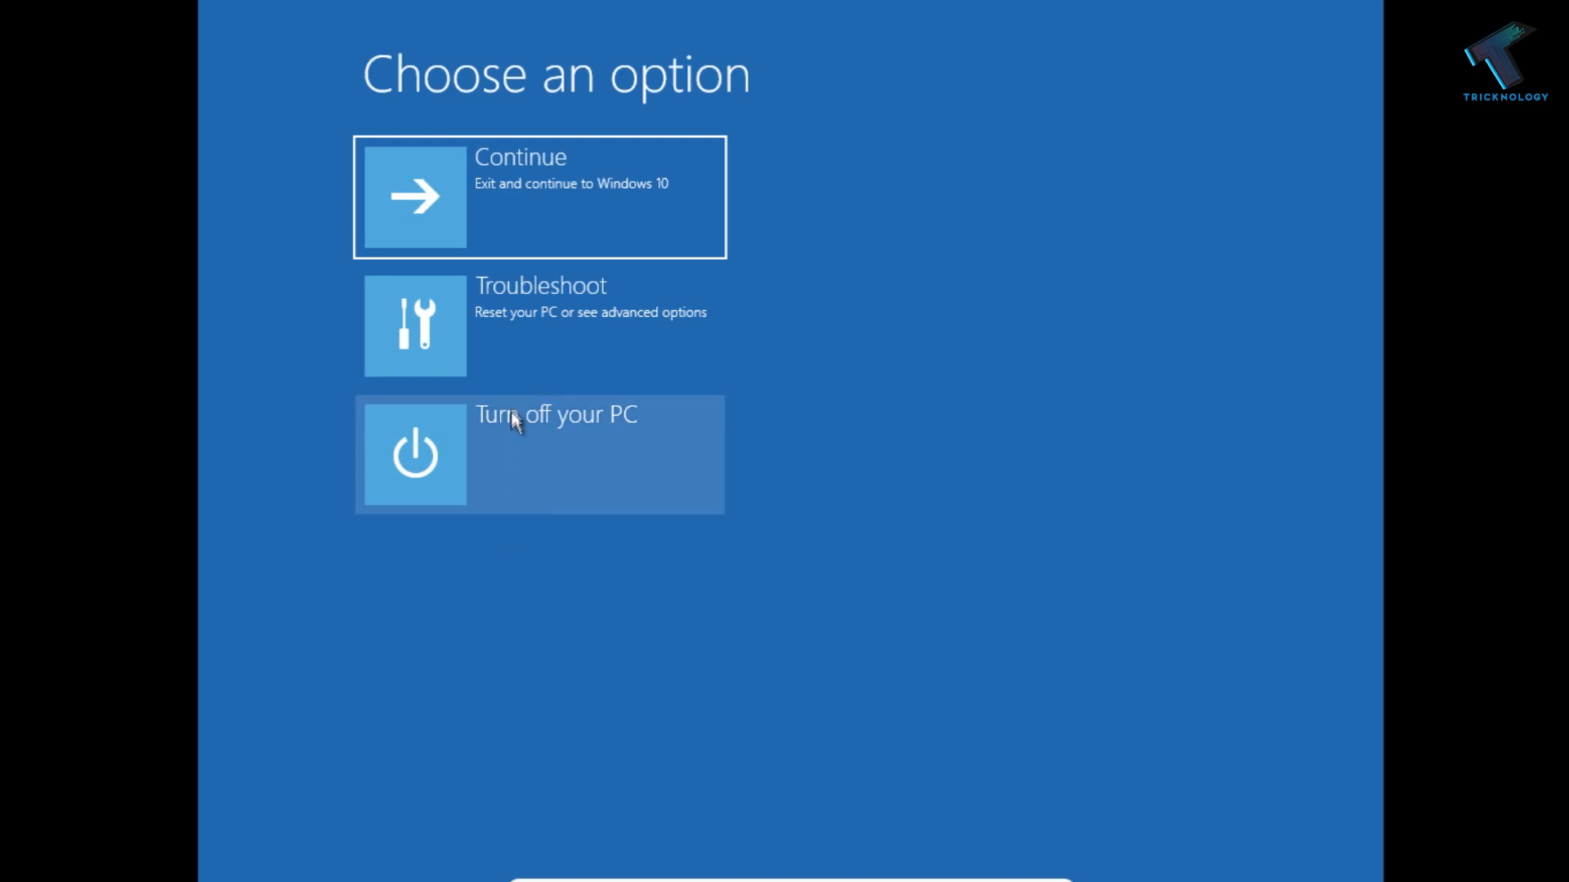
mouse_move(515, 386)
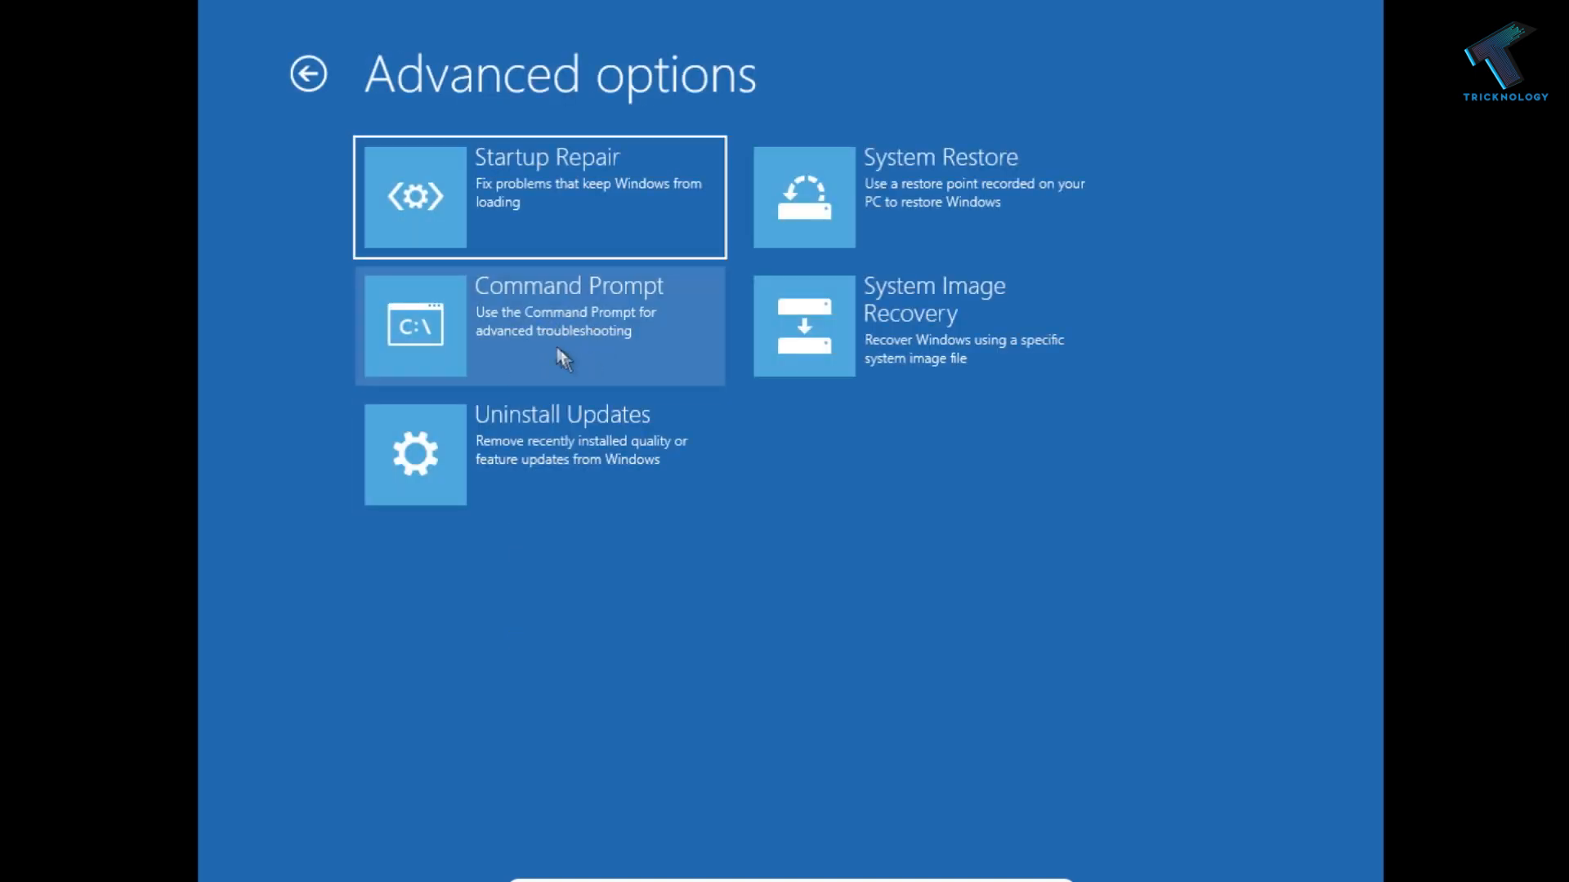
- Start an administrator Command Prompt from Troubleshoot > Advanced options
click(538, 325)
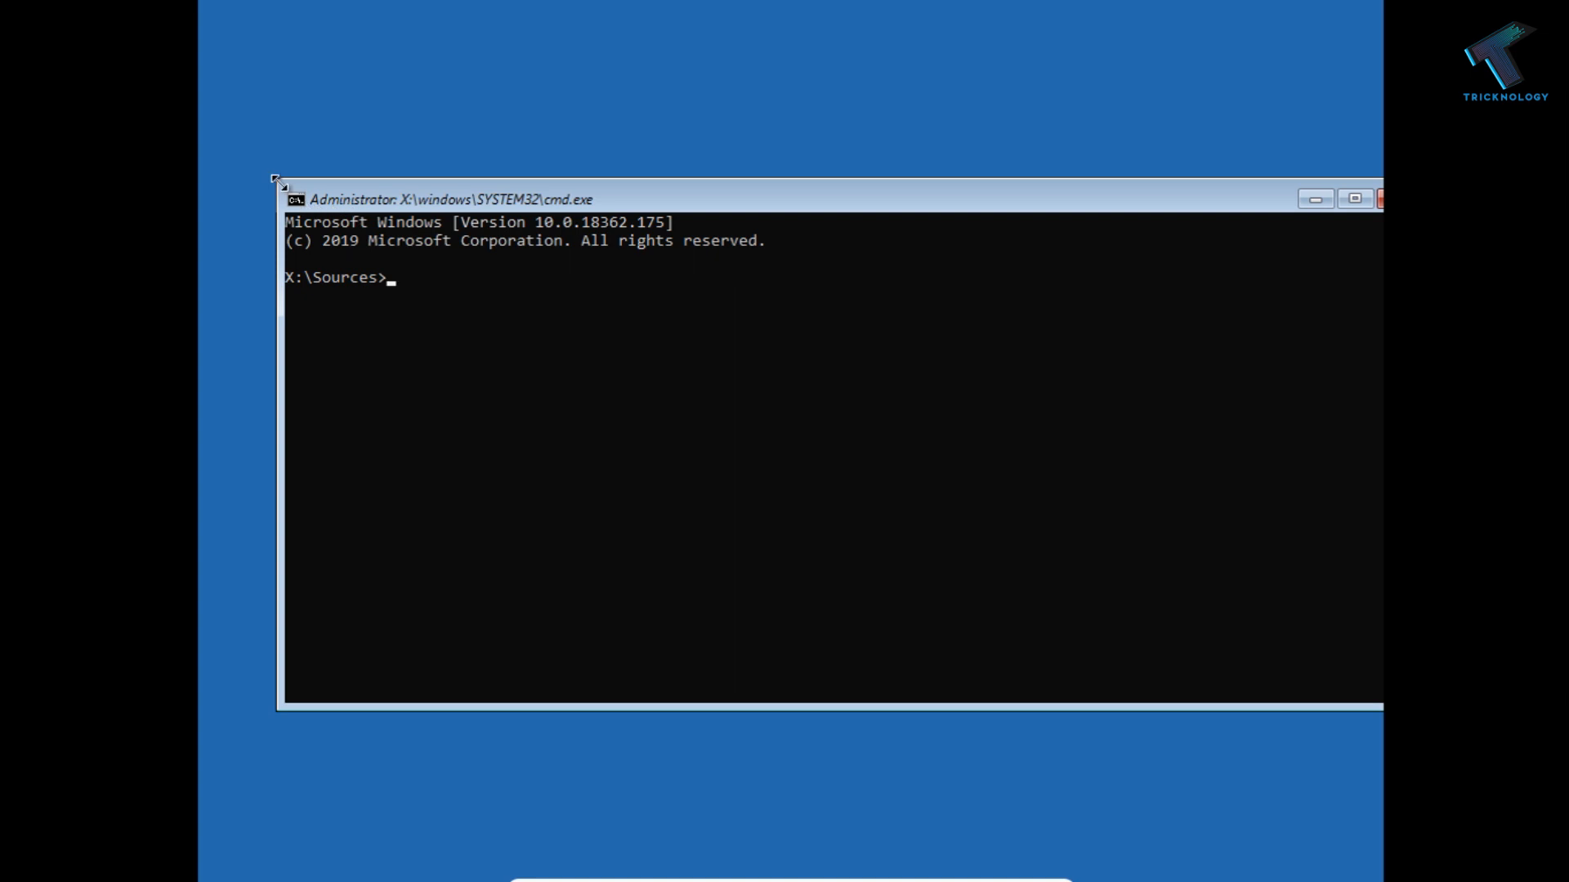
- Run bootrec /fixmbr so the master boot record repair completes successfully
drag(451, 197, 576, 197)
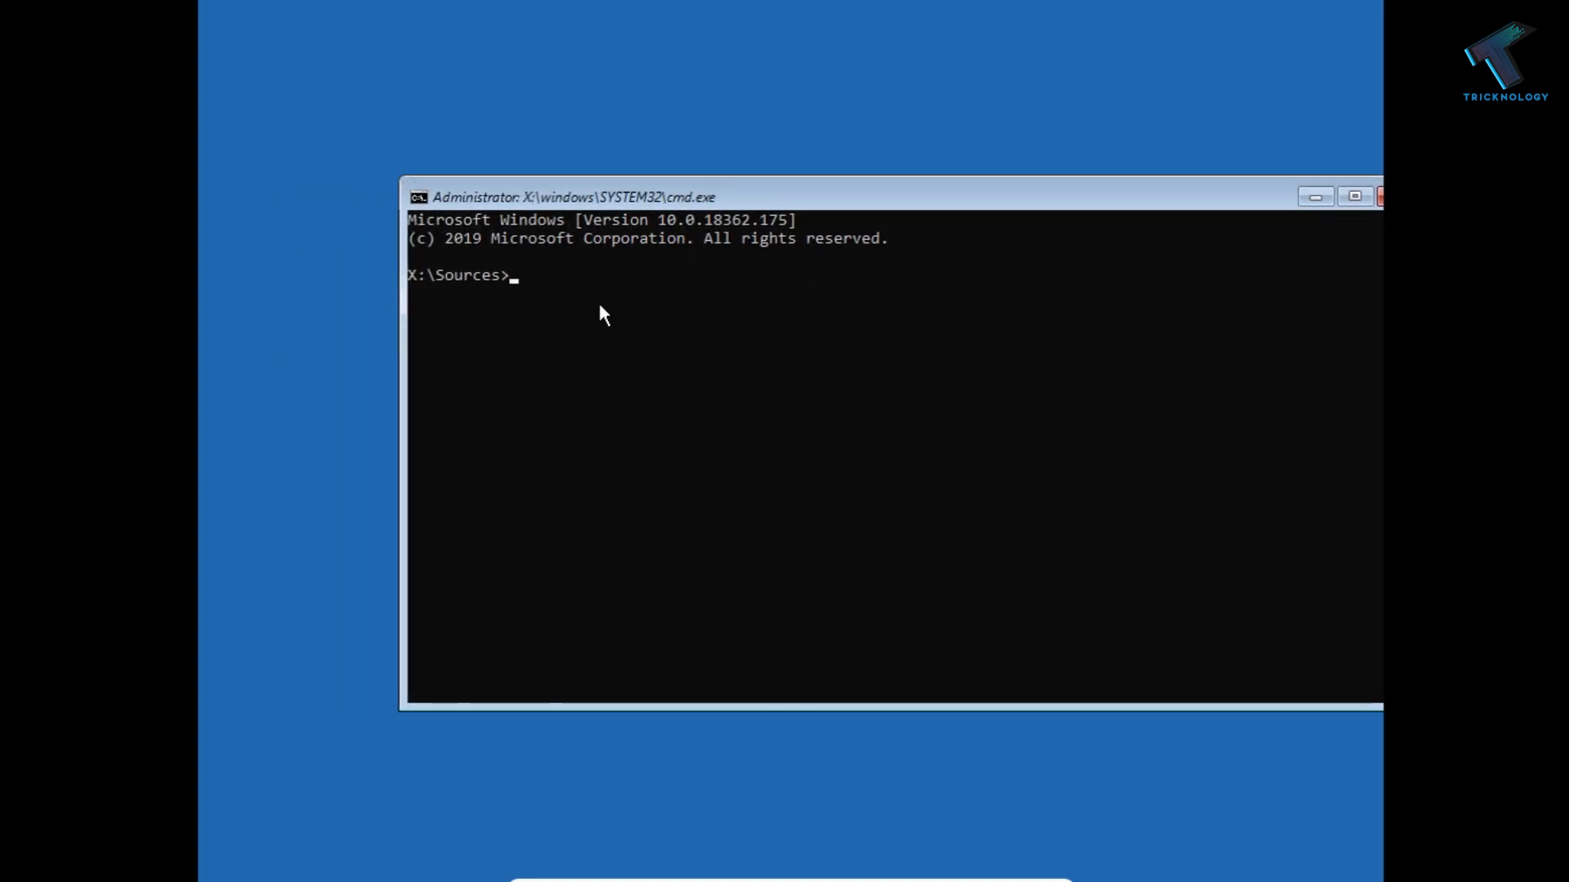
mouse_move(594, 307)
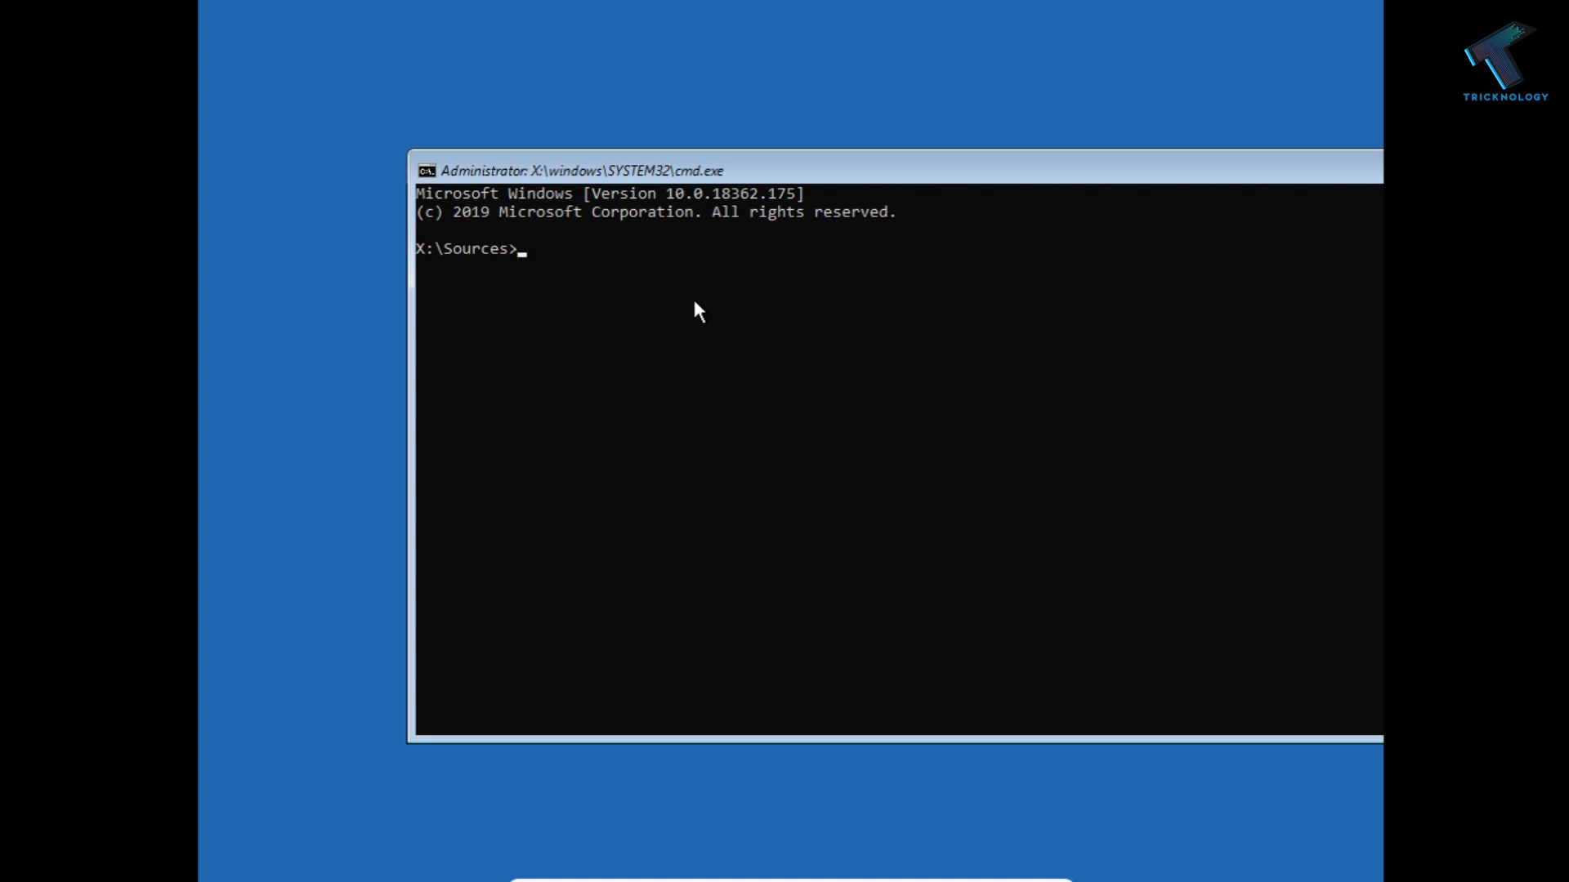
text(boo)
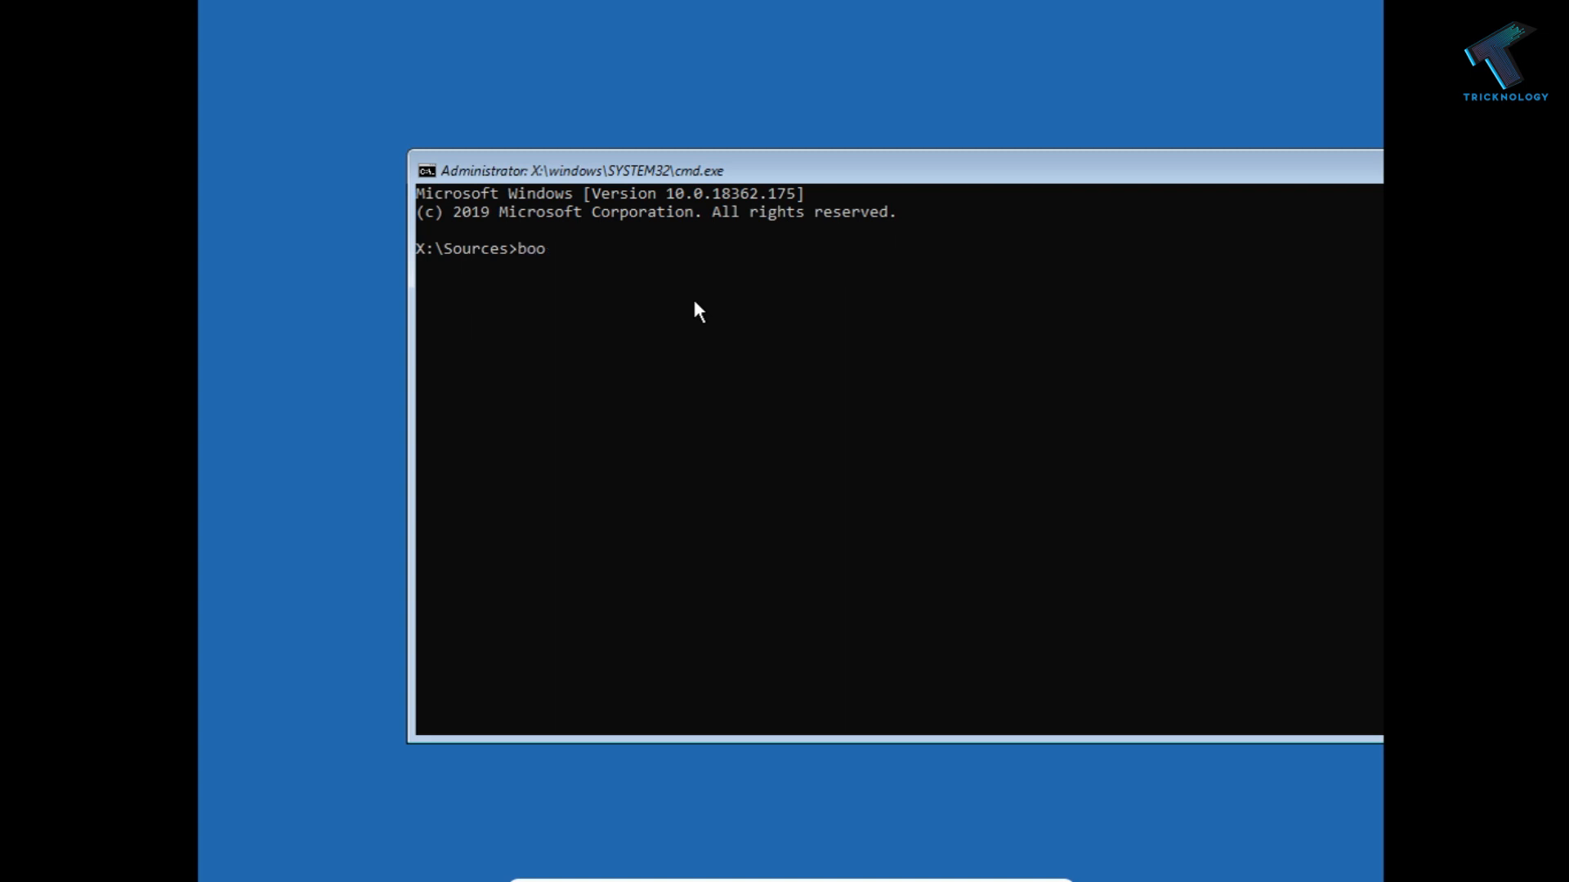
text(trec)
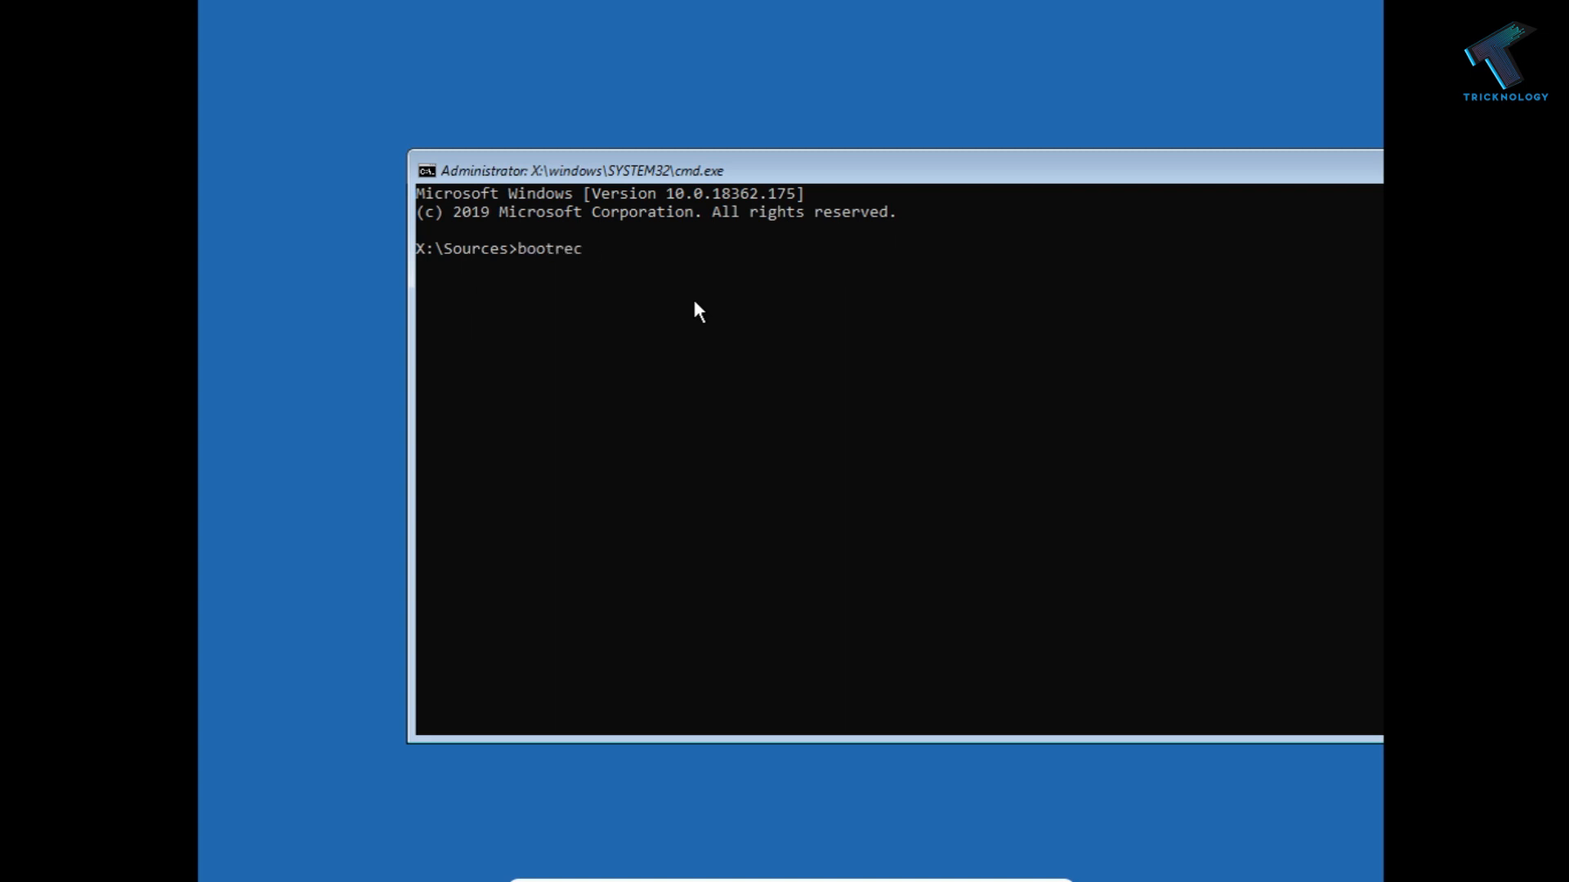
text(/fixm)
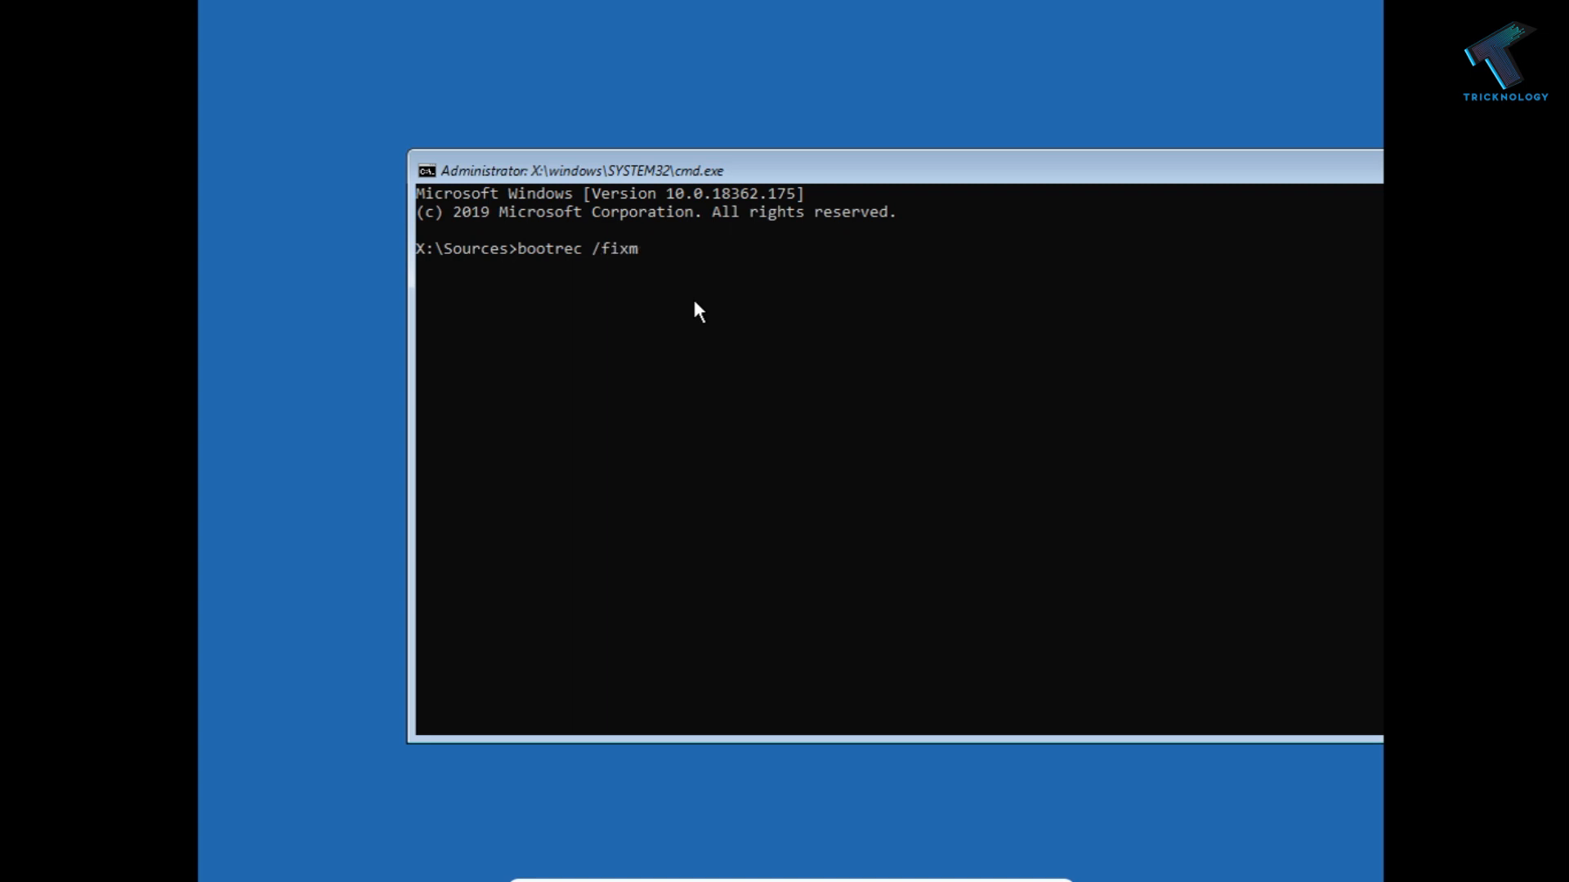
text(br)
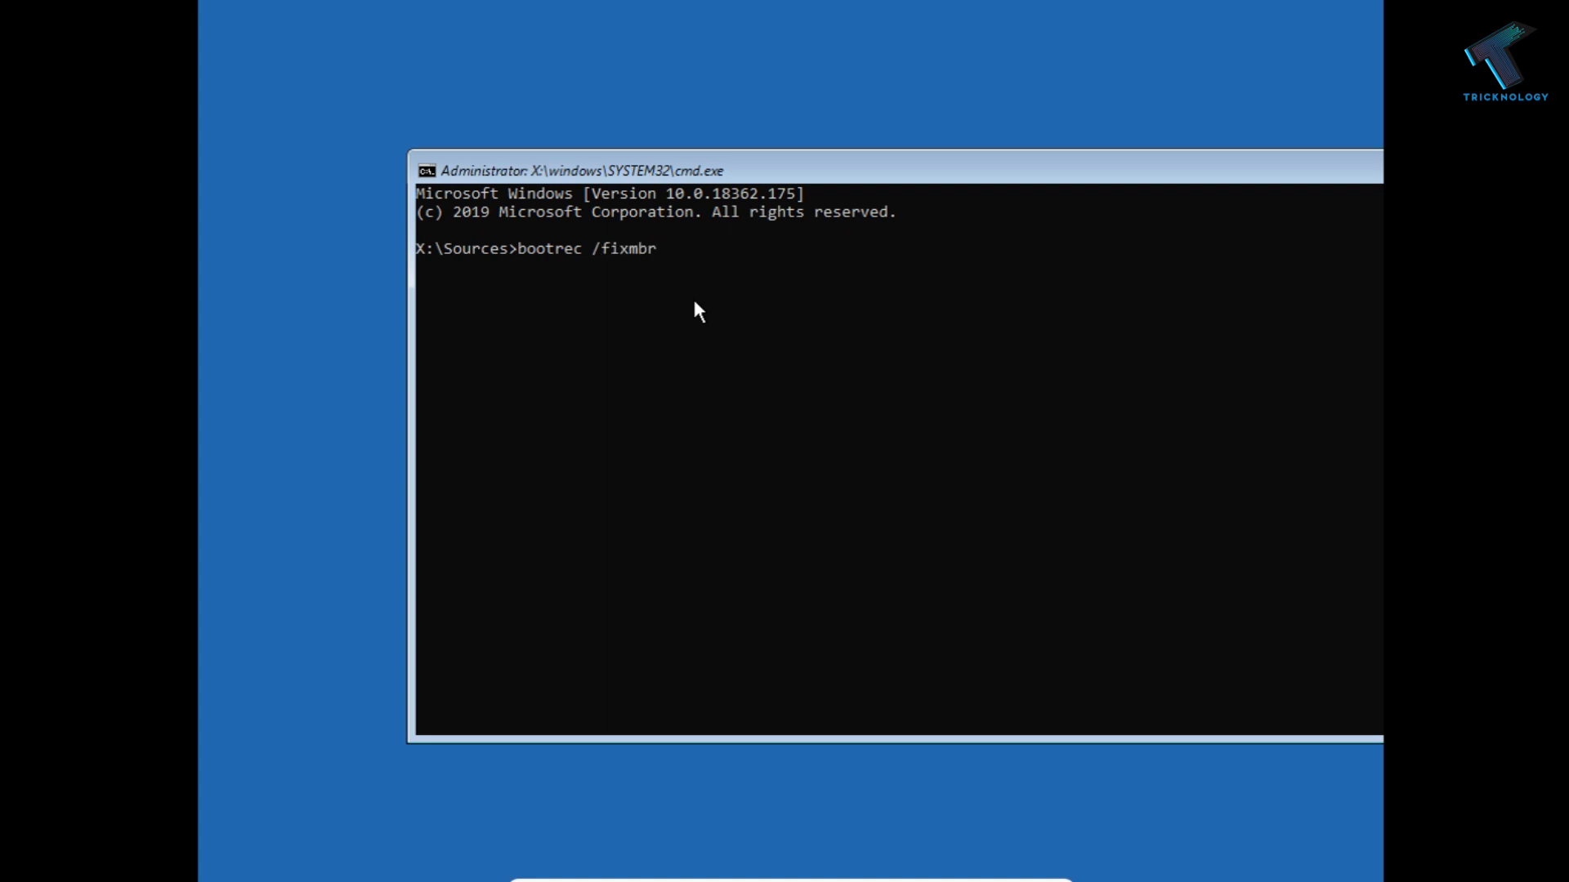
key(enter)
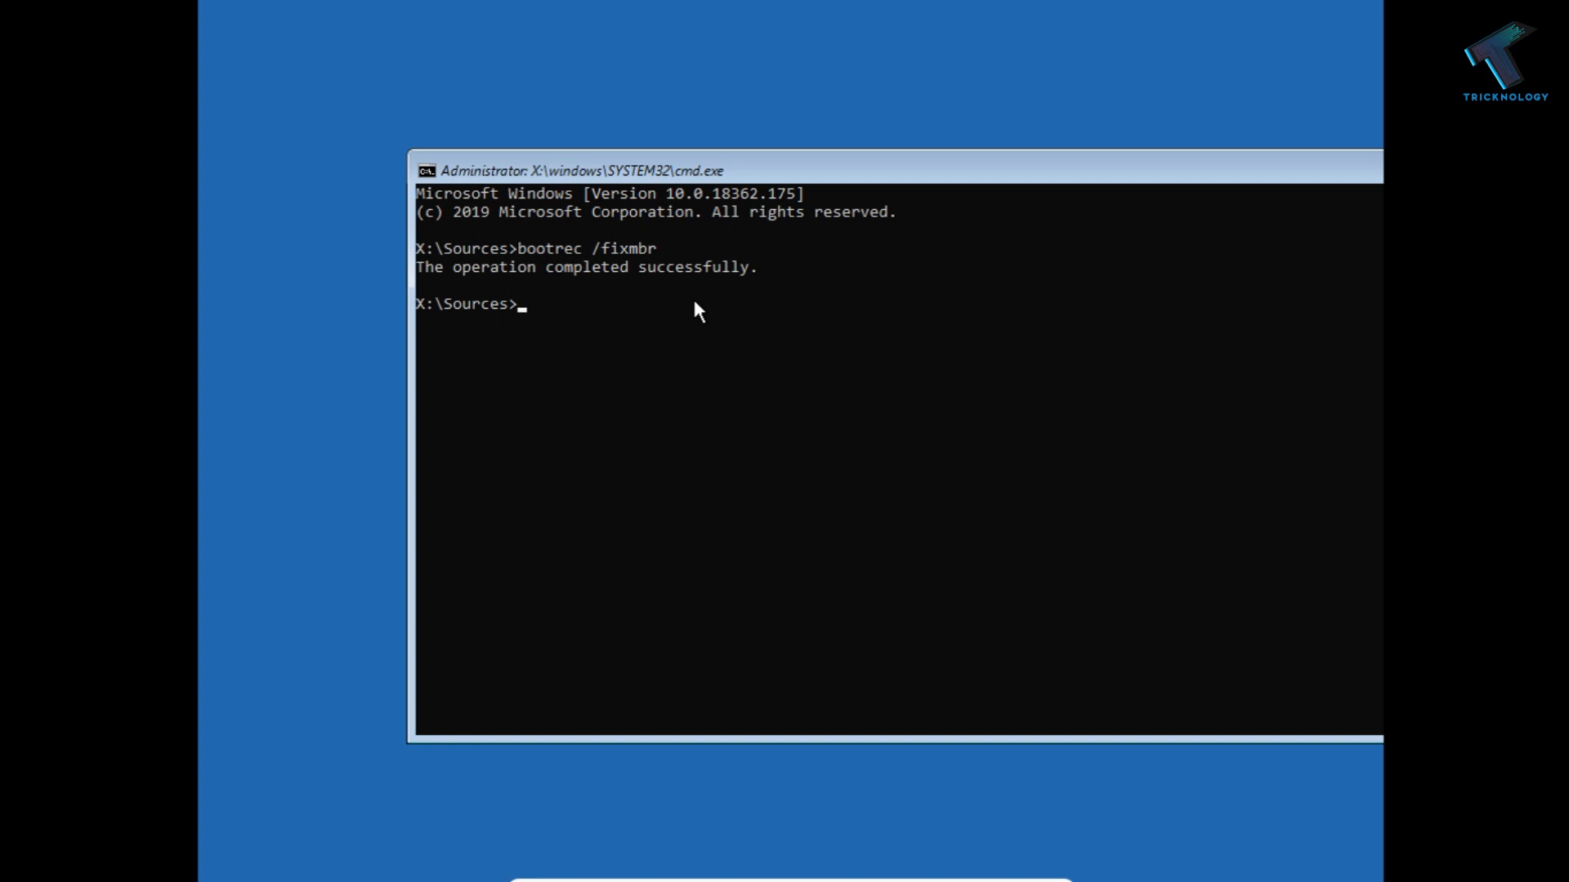
- Run bootrec /scanos, finding 0 Windows installations, and begin the next bootrec command
text(bootrec /)
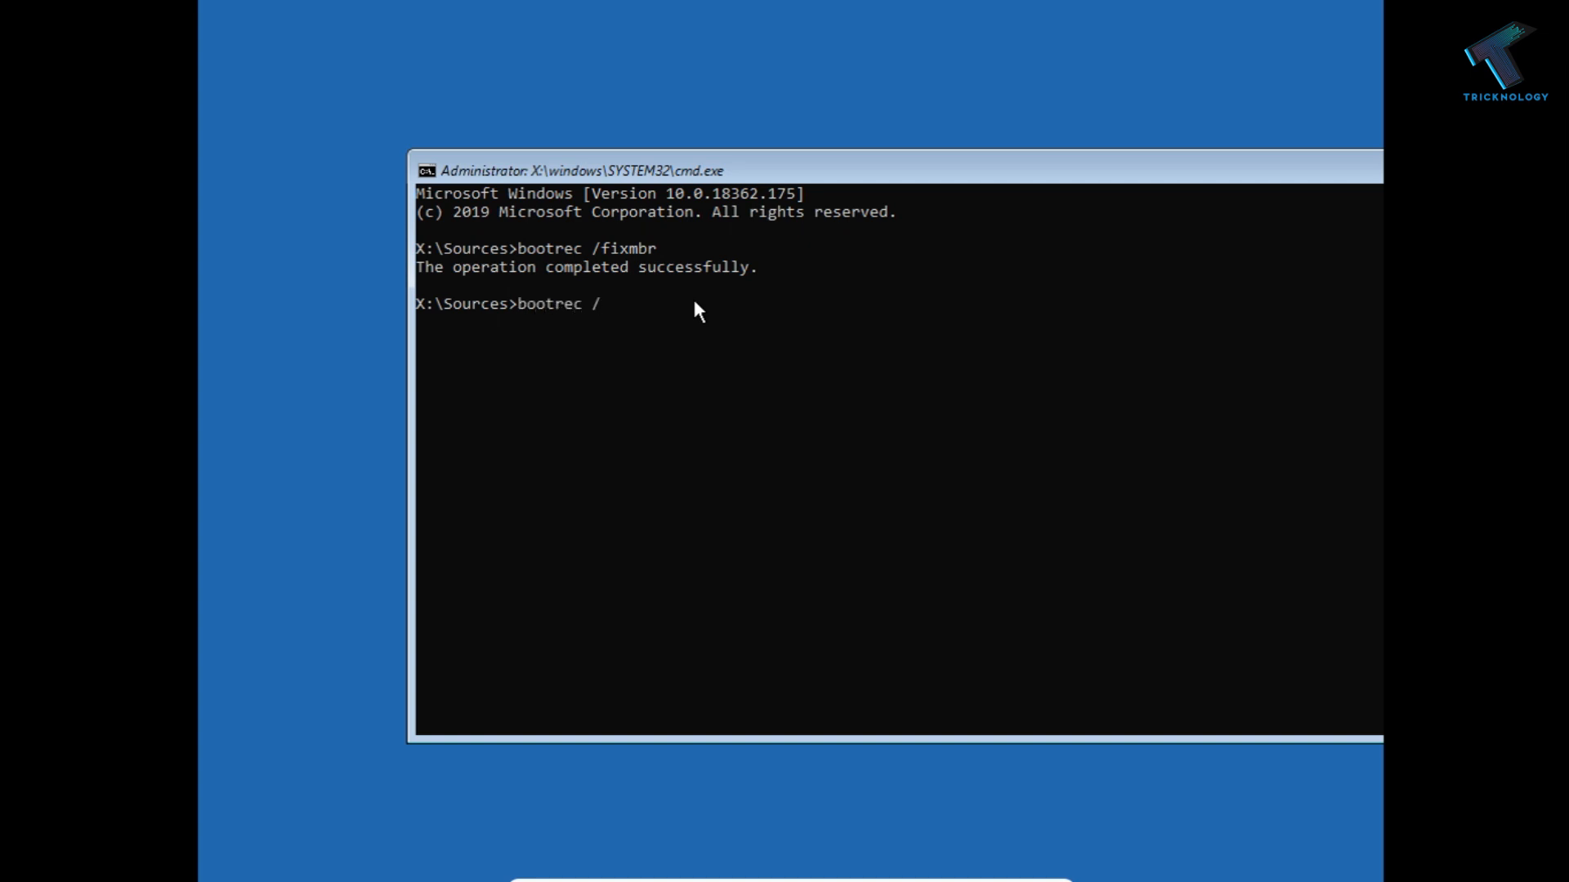
text(scanos)
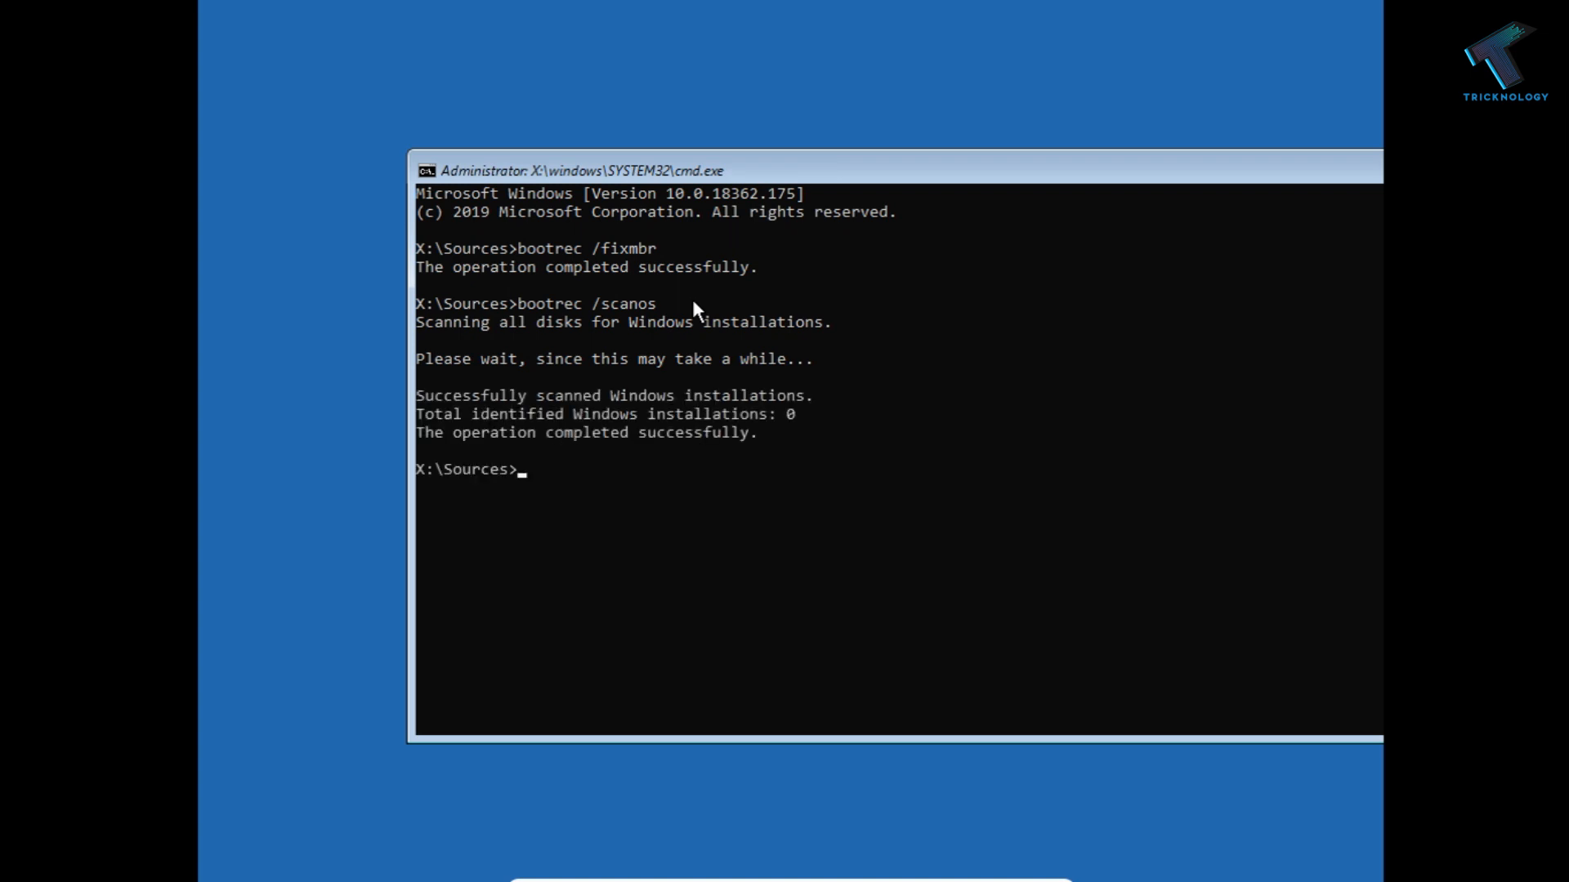
text(bootrec /s)
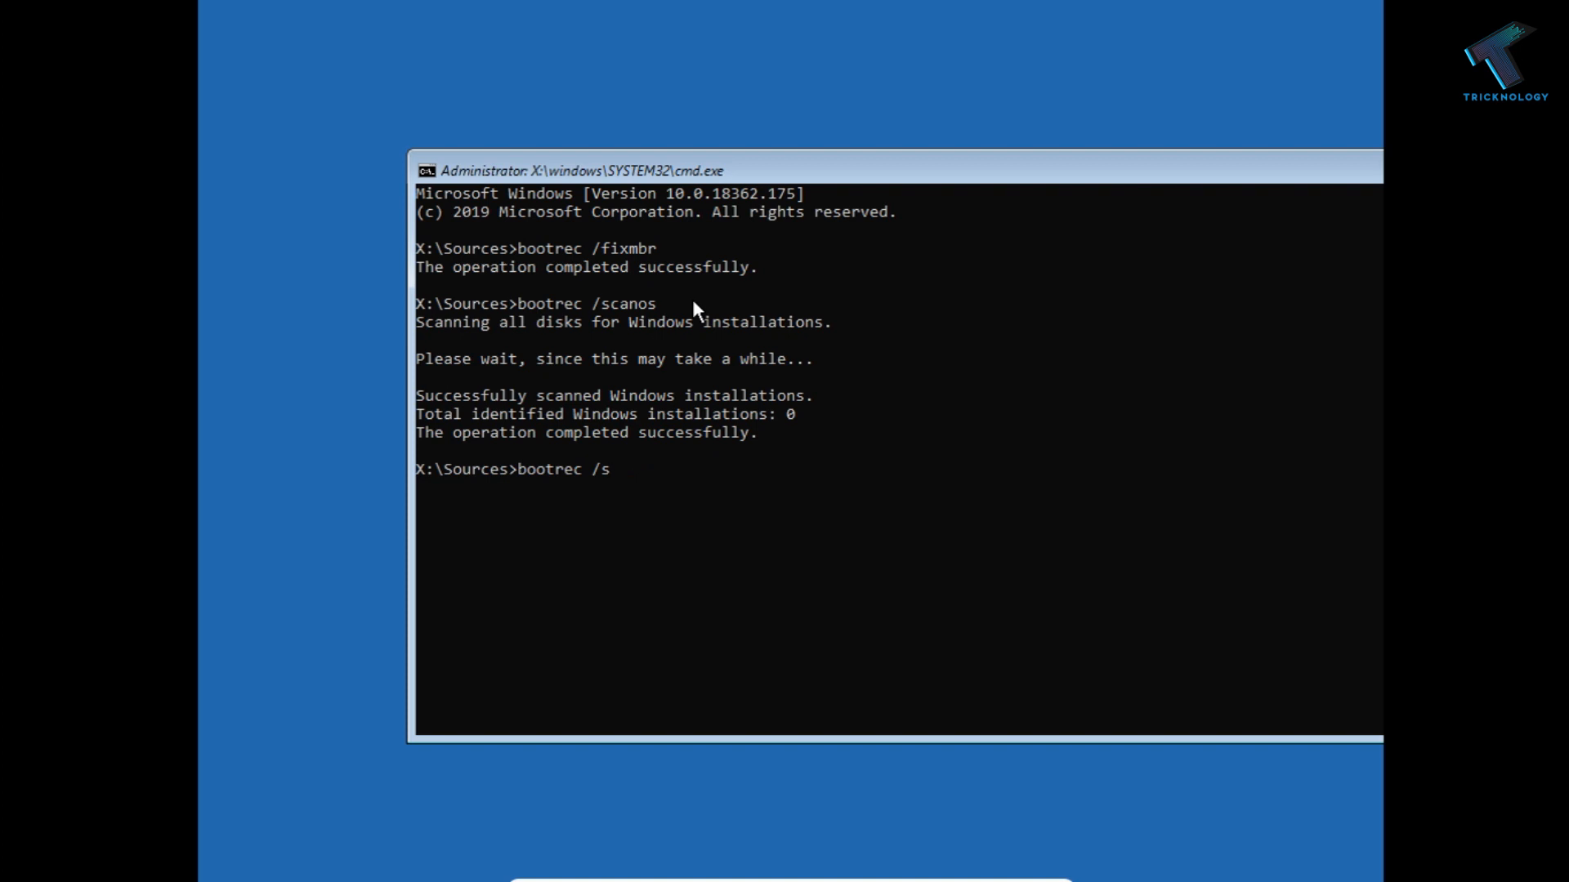
- Run bootrec /rebuildbcd so the boot configuration data rebuild completes successfully
text(b)
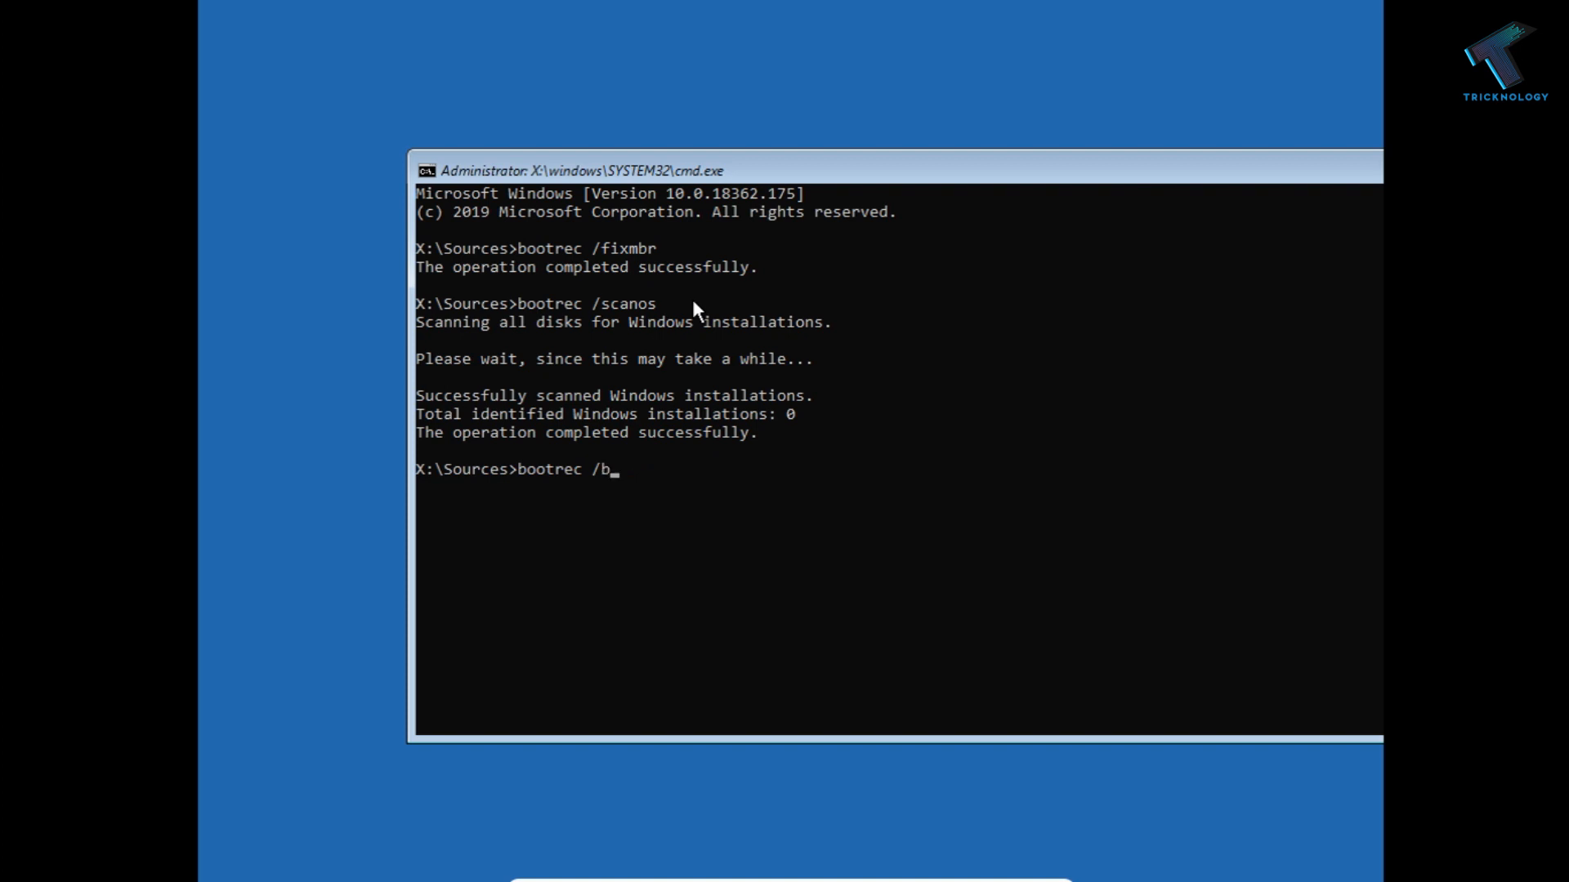
text(ebuildbcd)
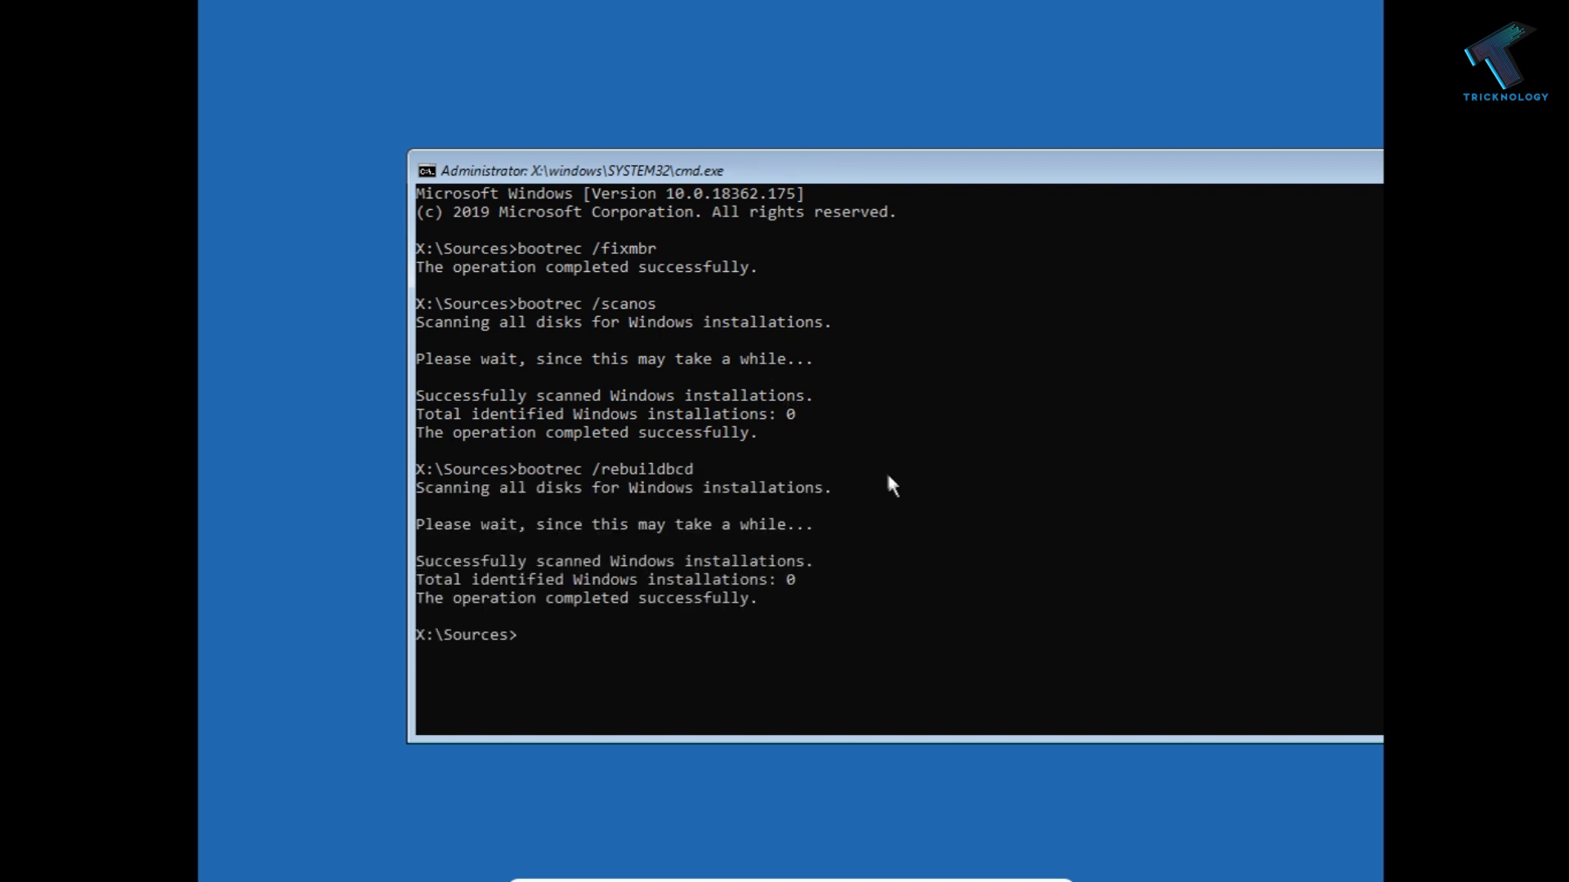
mouse_move(778, 607)
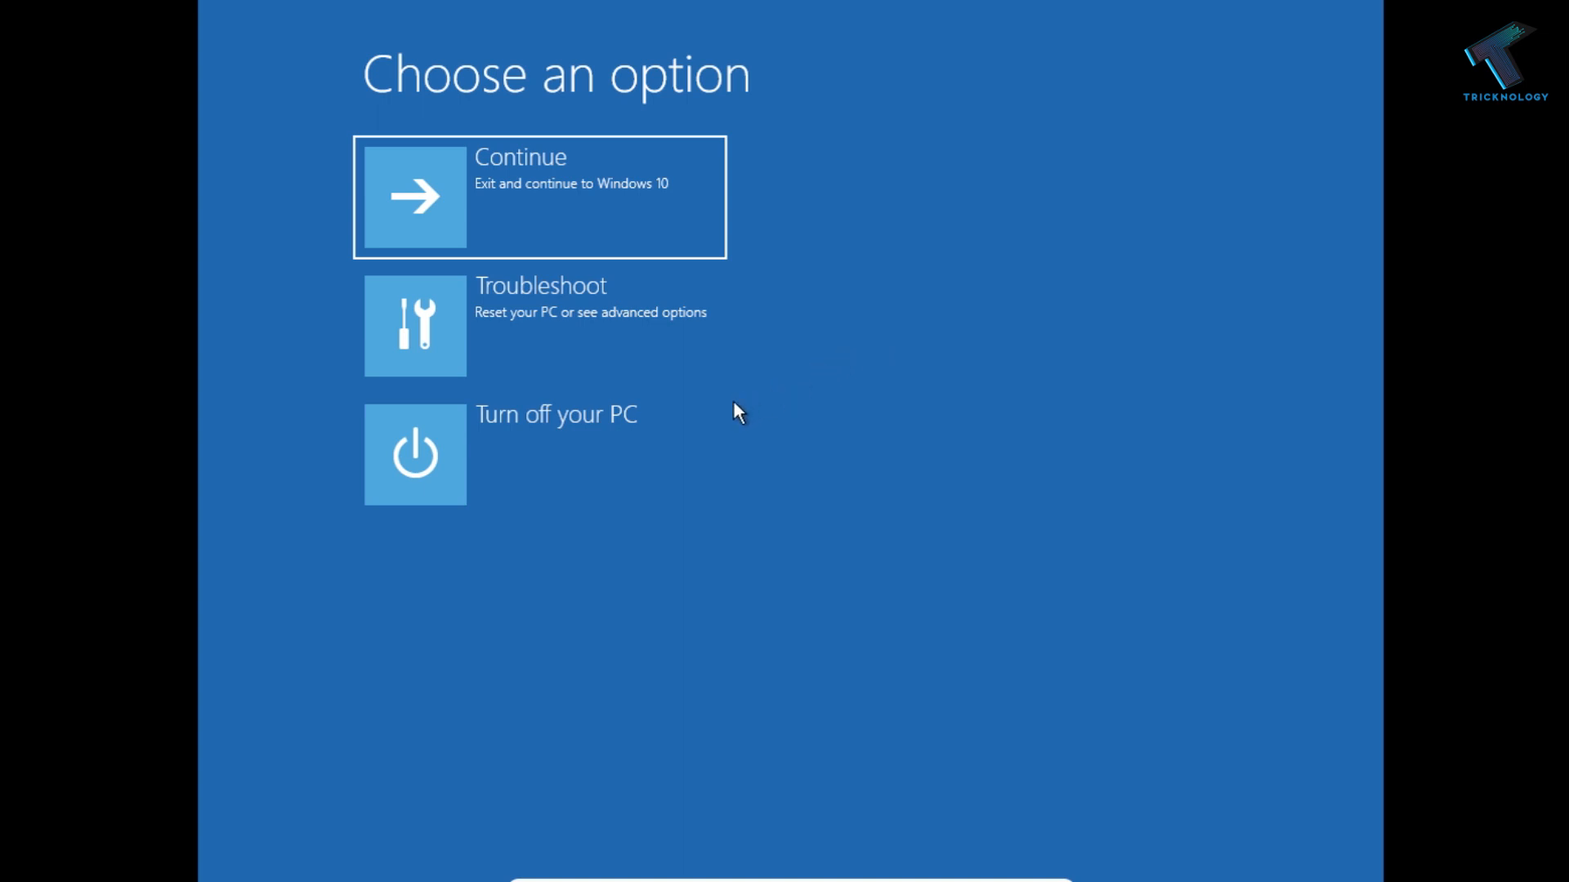
mouse_move(711, 420)
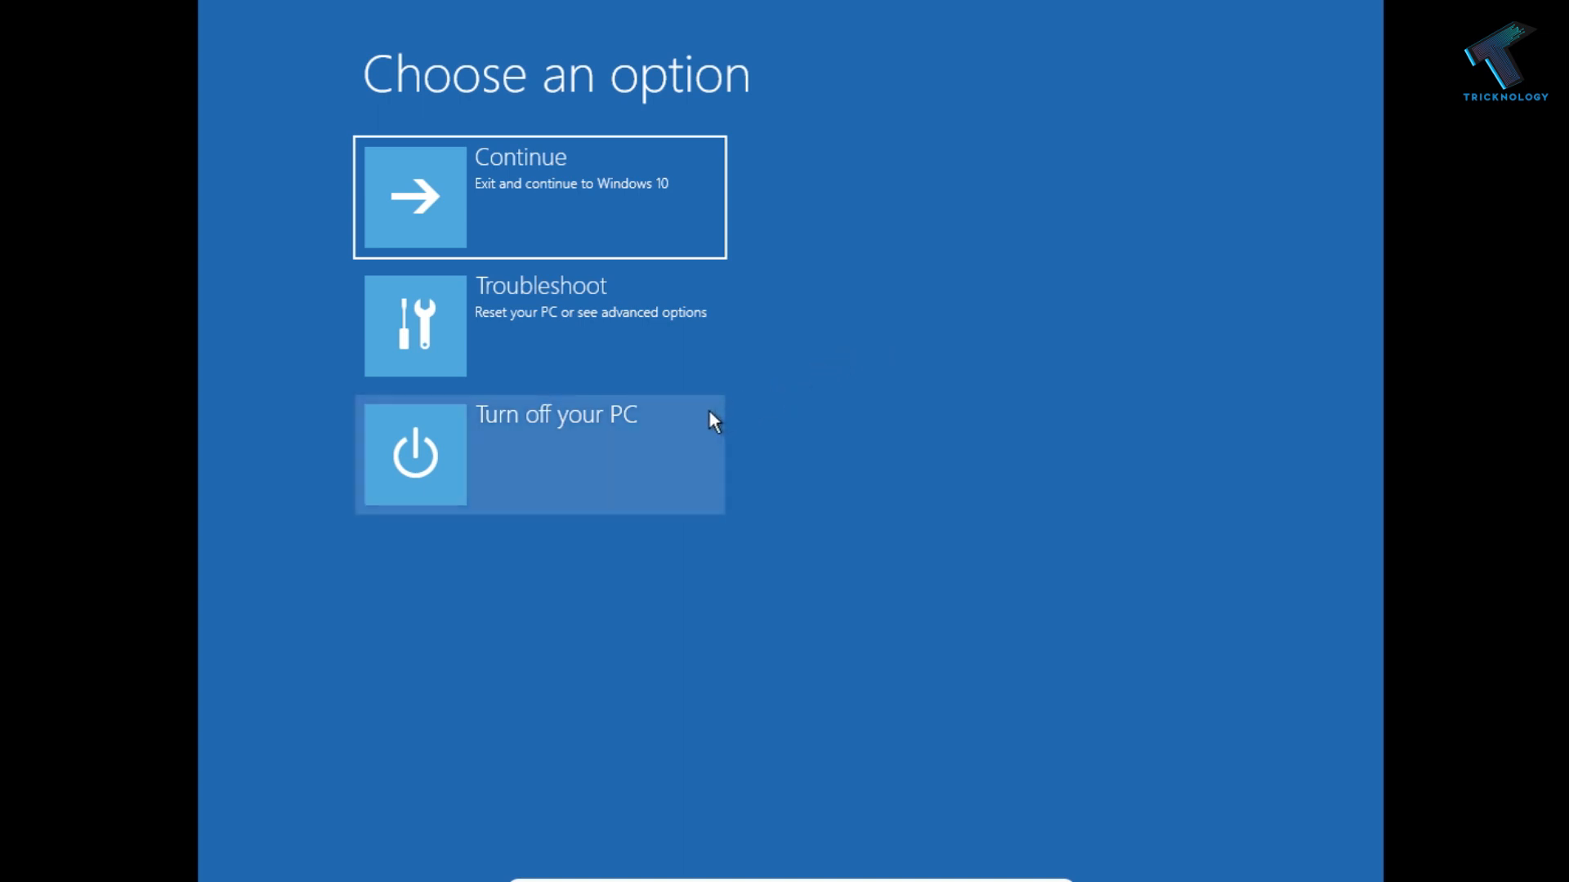
mouse_move(941, 399)
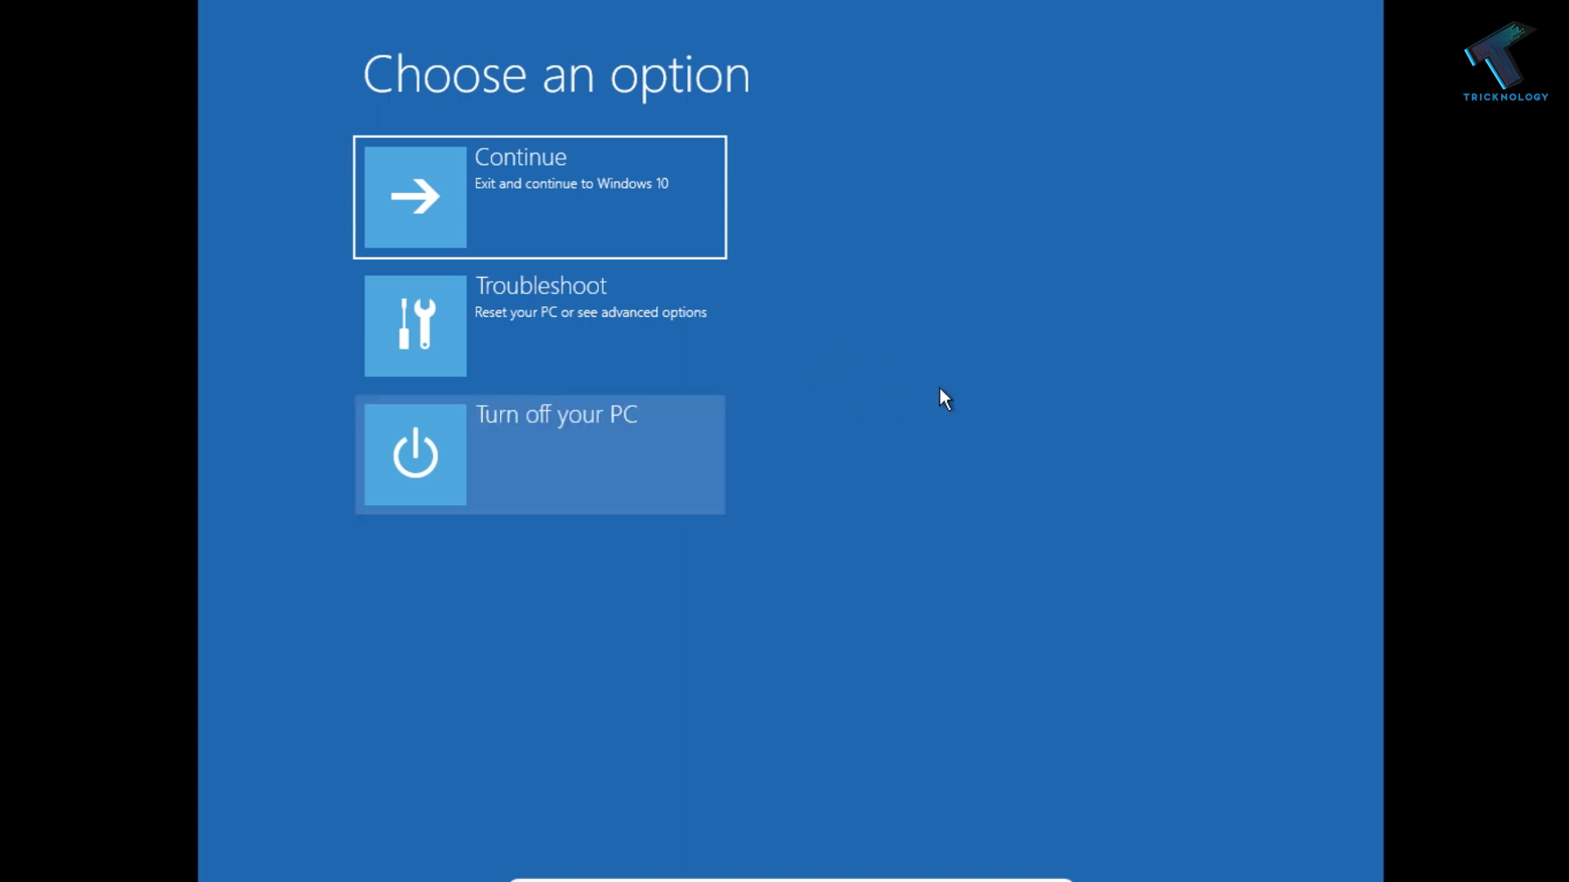